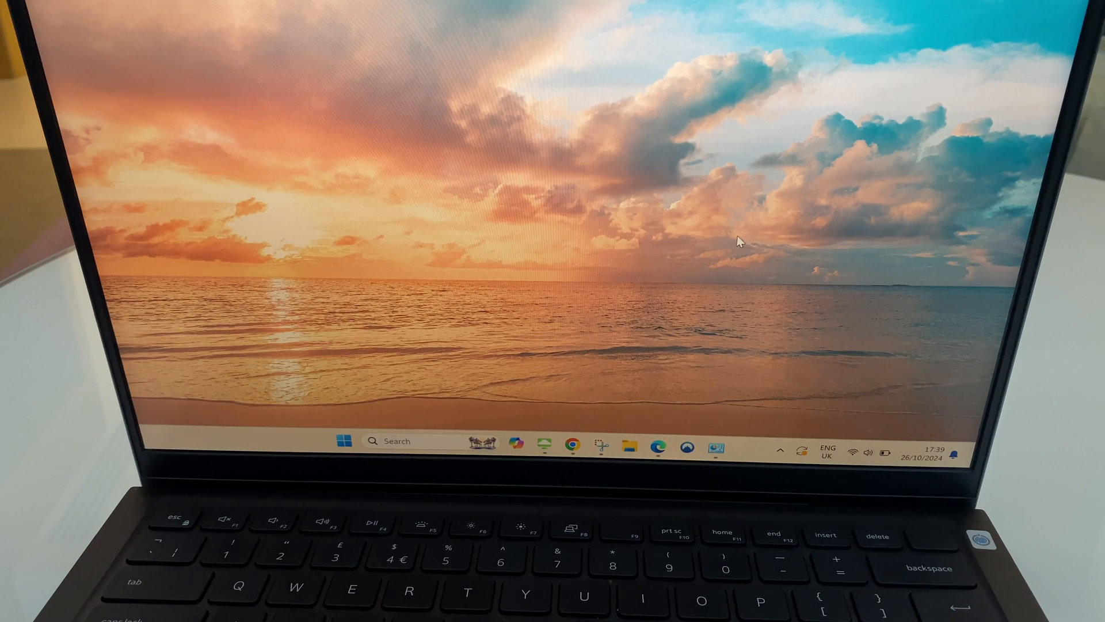
mouse_move(663, 409)
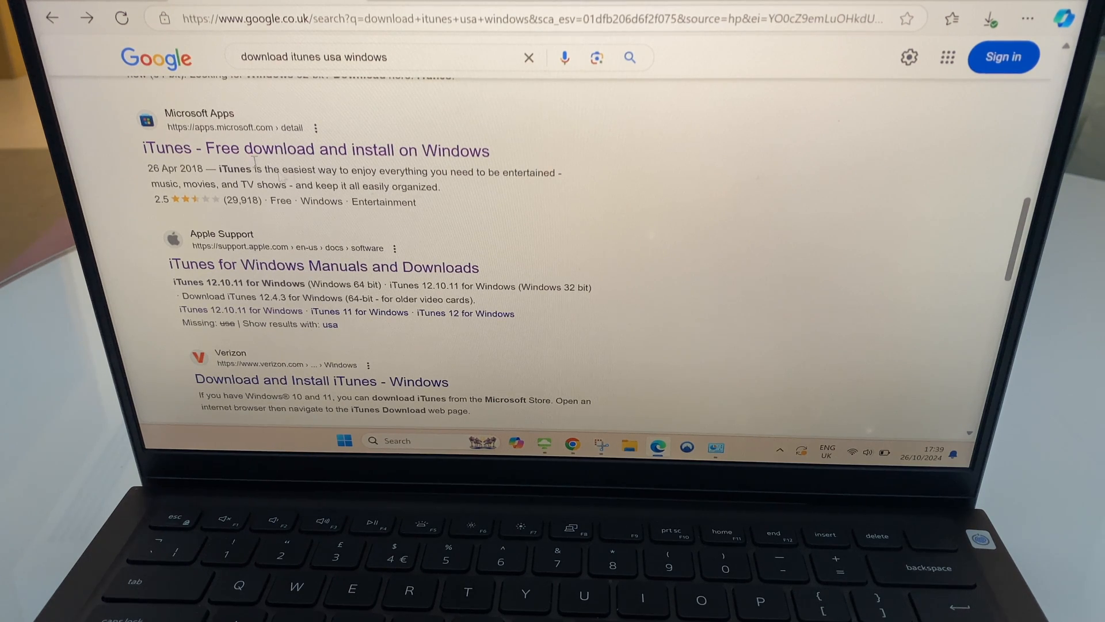
mouse_move(246, 81)
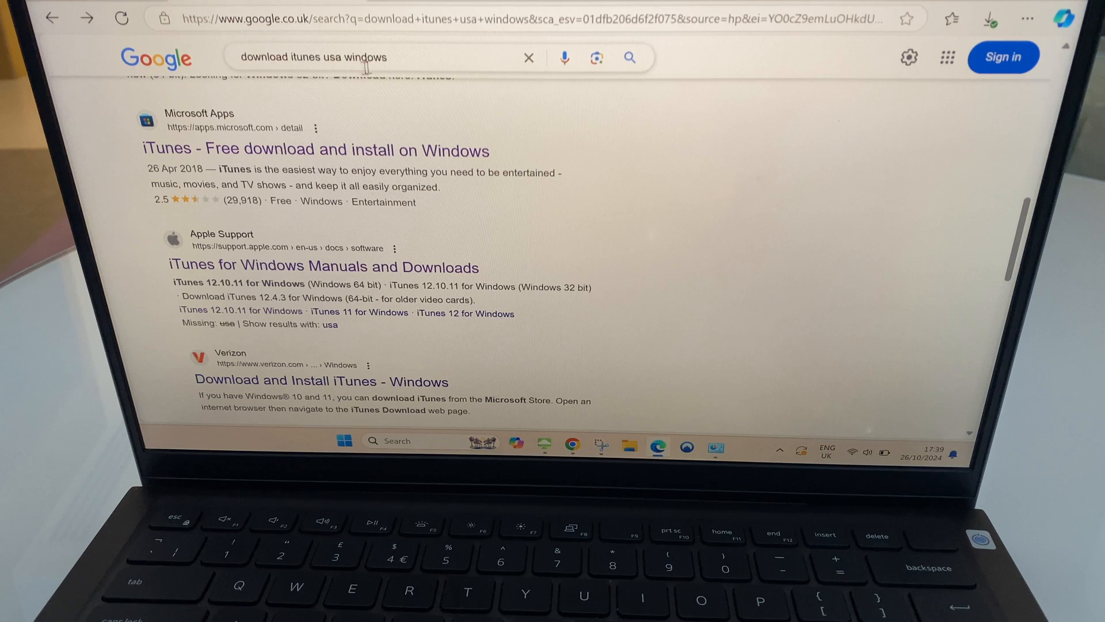
mouse_move(213, 155)
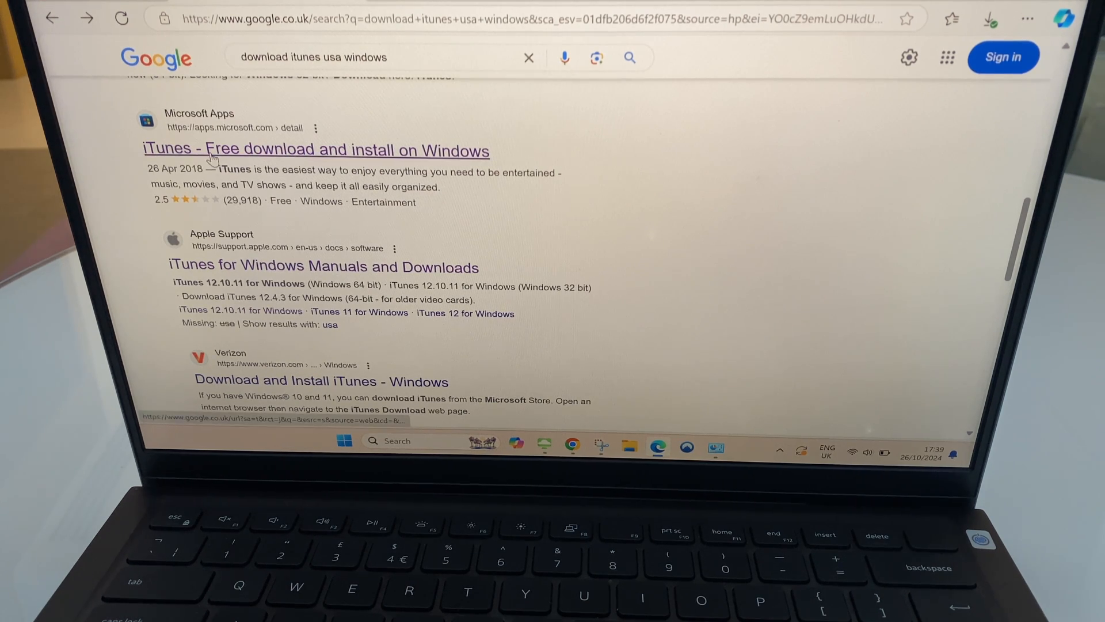
mouse_move(342, 220)
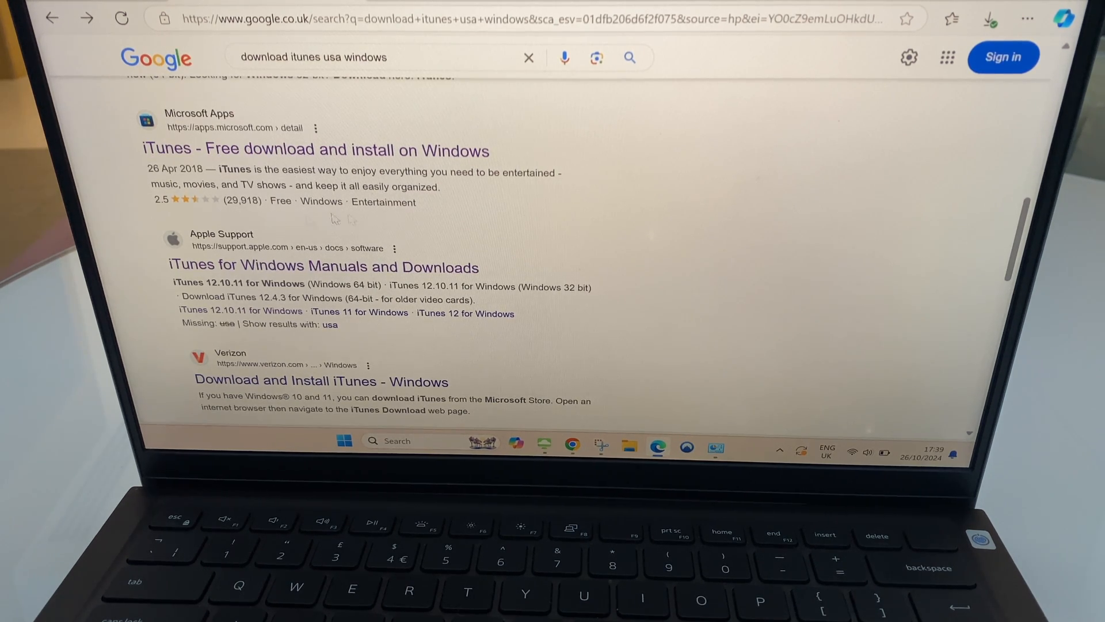
mouse_move(495, 274)
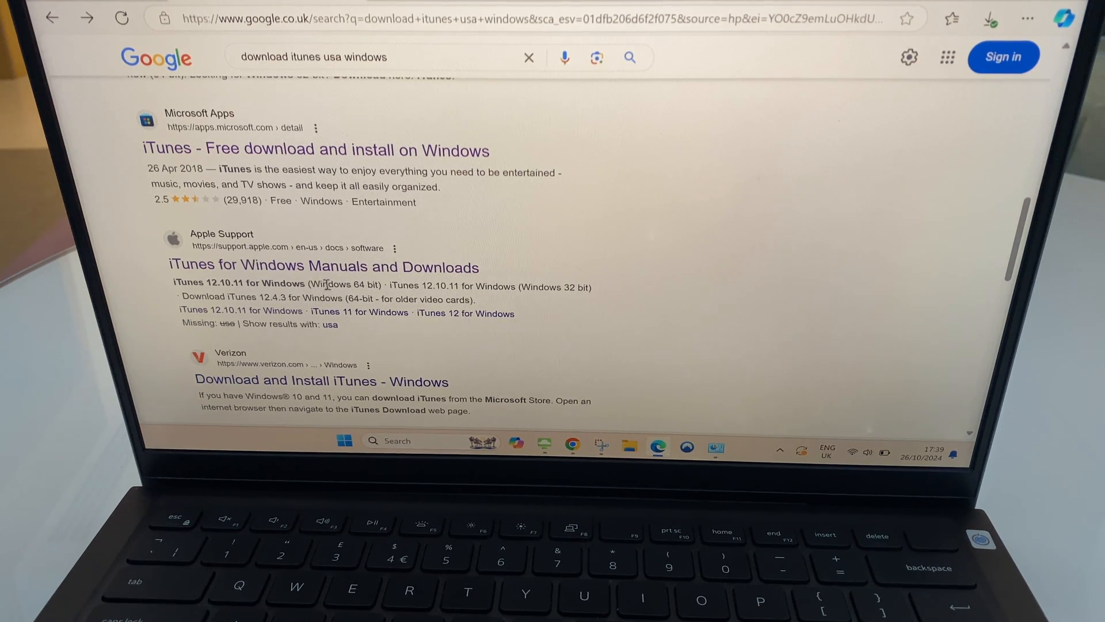
mouse_move(323, 266)
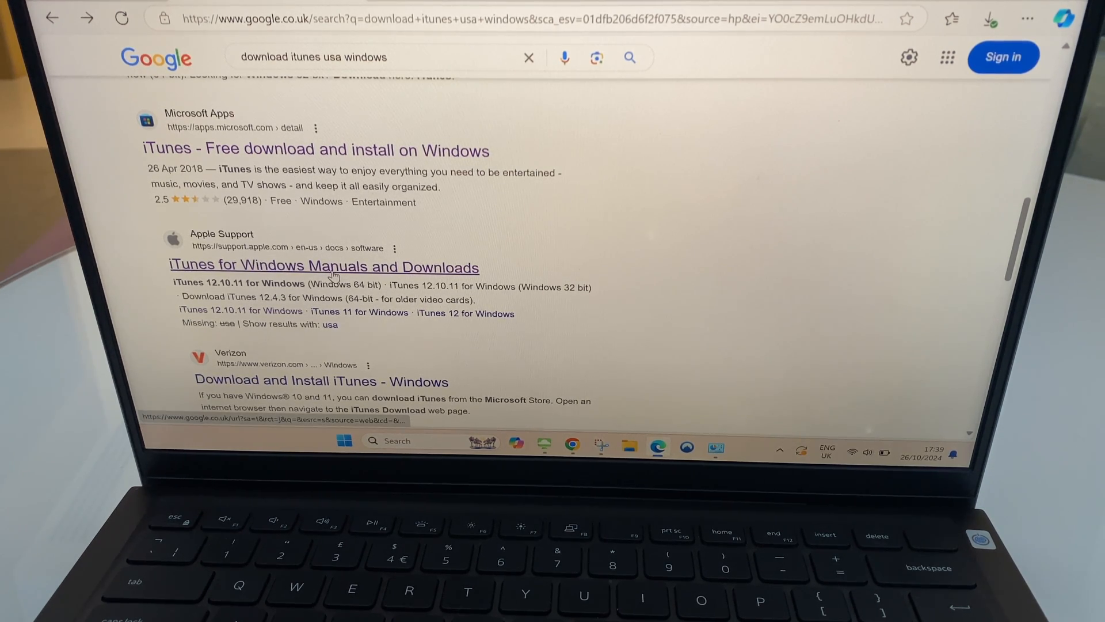
From the Apple Support iTunes for Windows result, reach the iTunes 12.10.11 (Windows 64 bit) download section
click(322, 267)
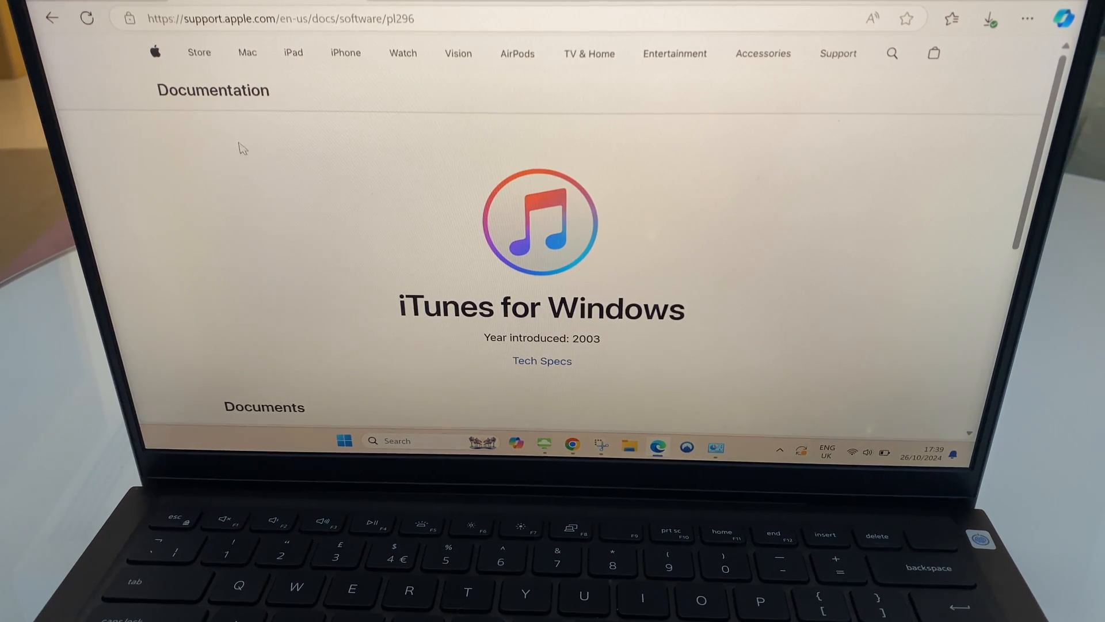
mouse_move(527, 277)
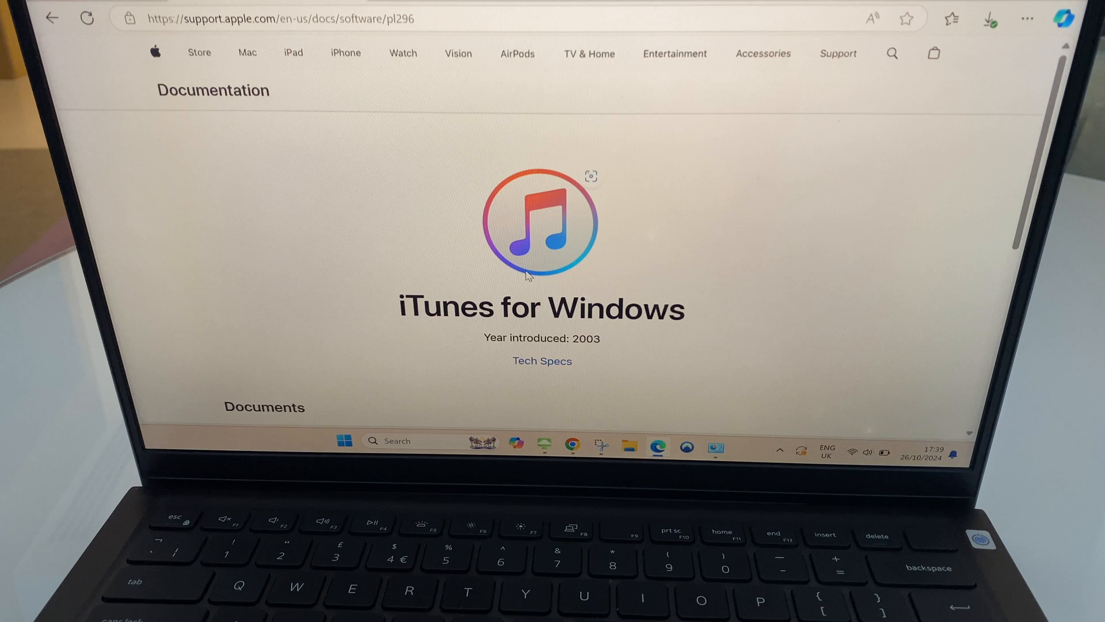
mouse_move(626, 318)
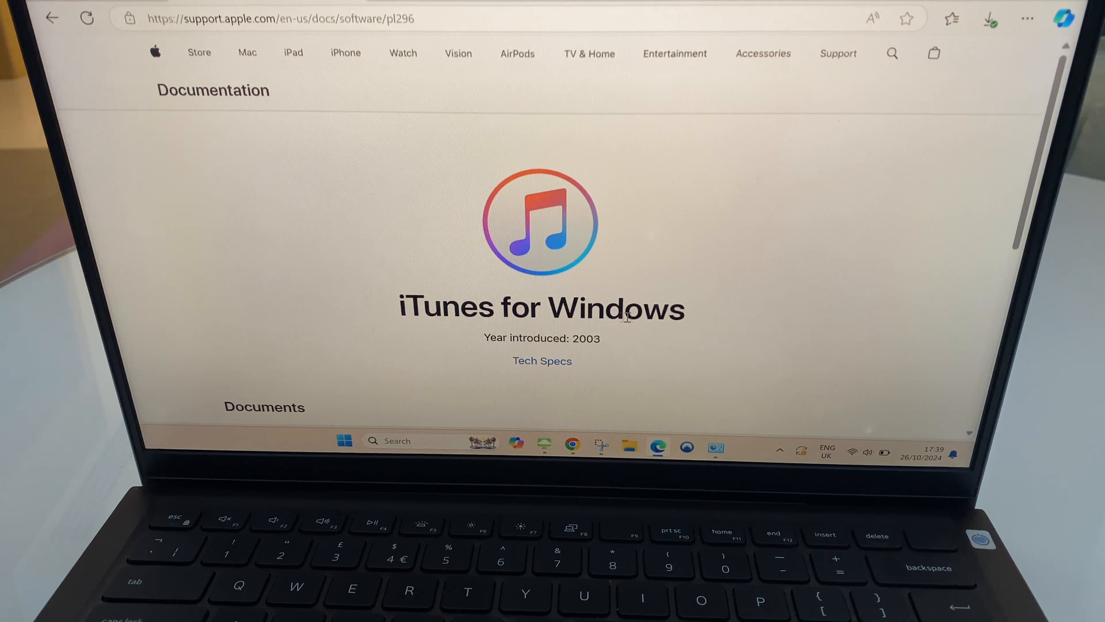
scroll(down, 3)
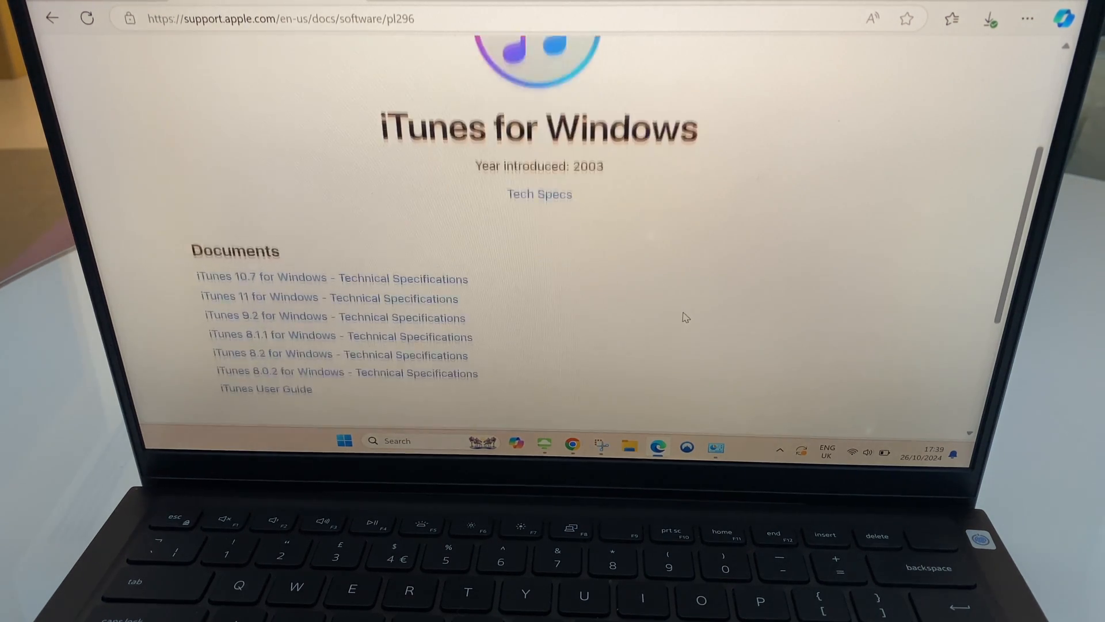
scroll(down, 3)
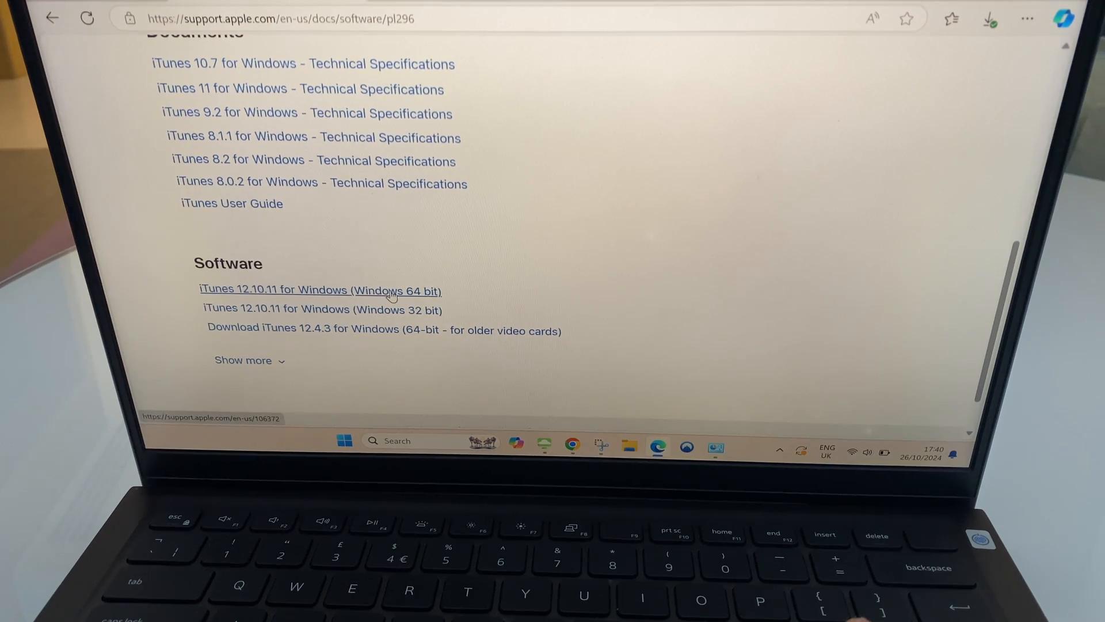
click(318, 290)
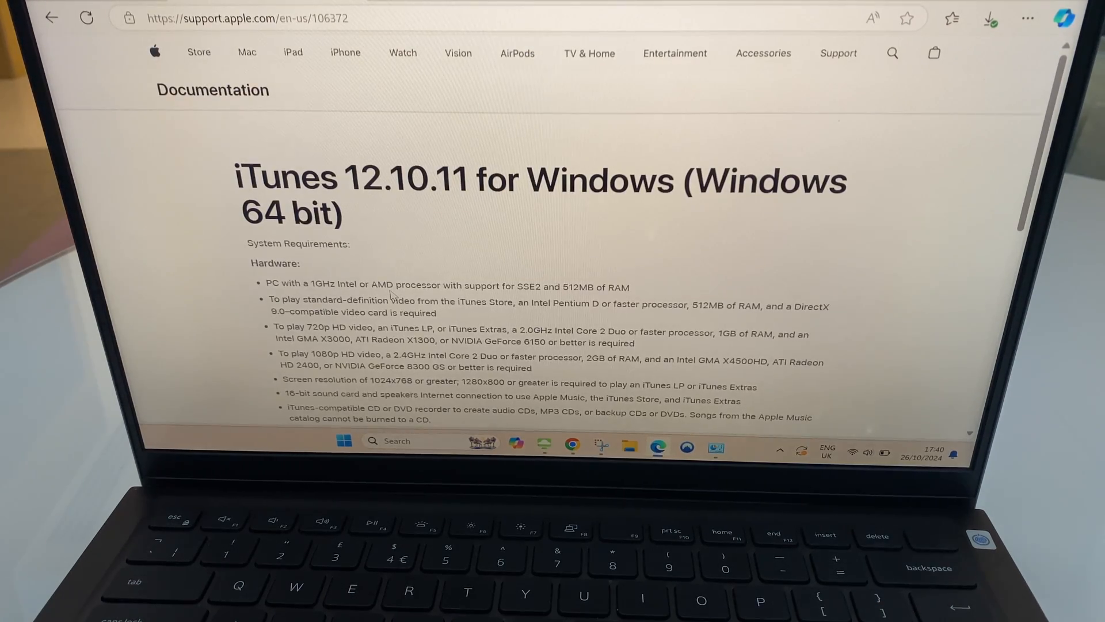
scroll(down, 3)
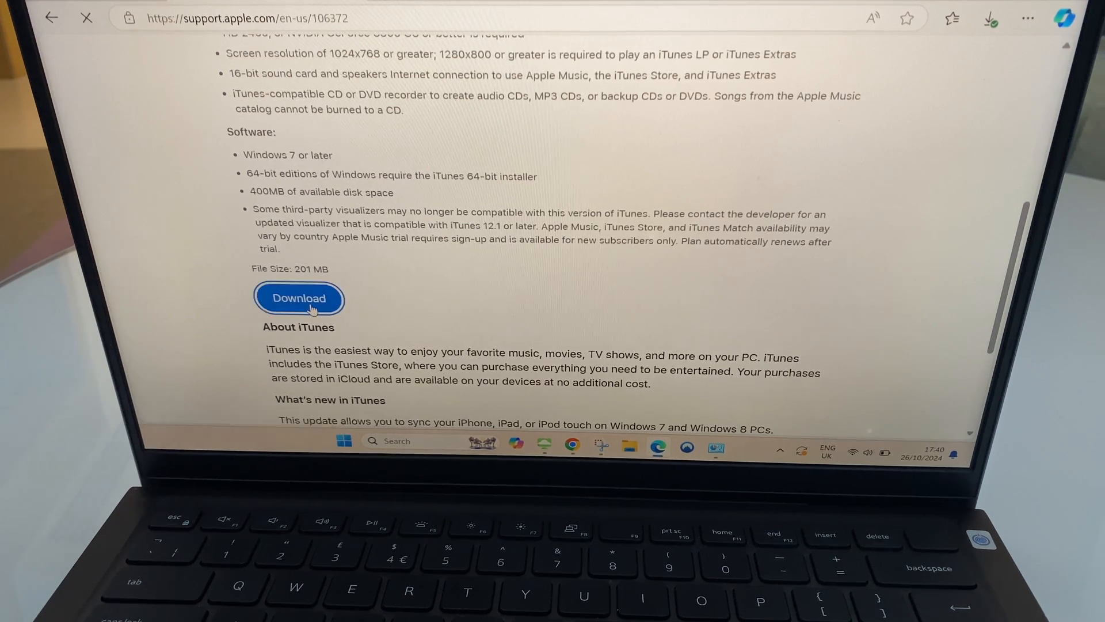
Download iTunes64Setup.exe in Edge and show it in the Downloads folder
click(298, 297)
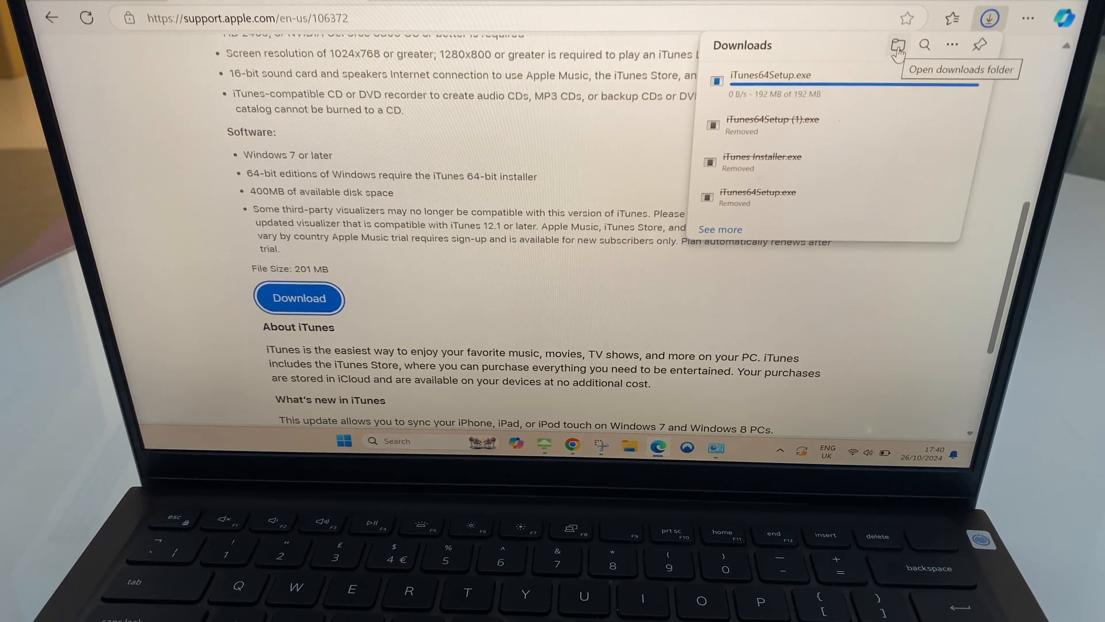
click(898, 45)
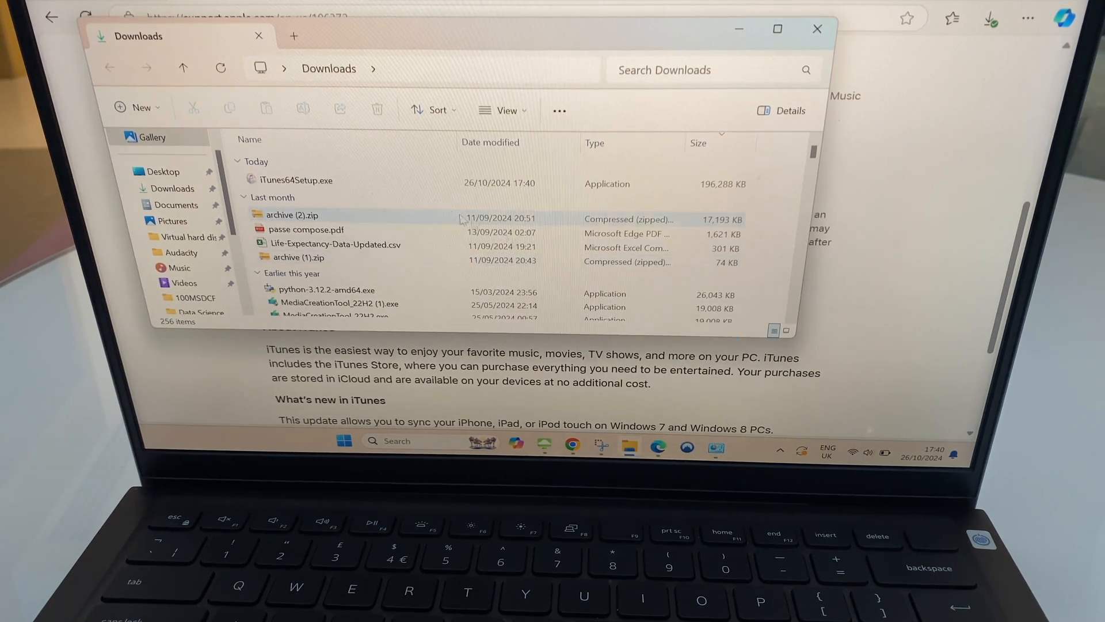
Run iTunes64Setup.exe from Downloads to reach the iTunes 12.10.11 welcome screen
click(296, 181)
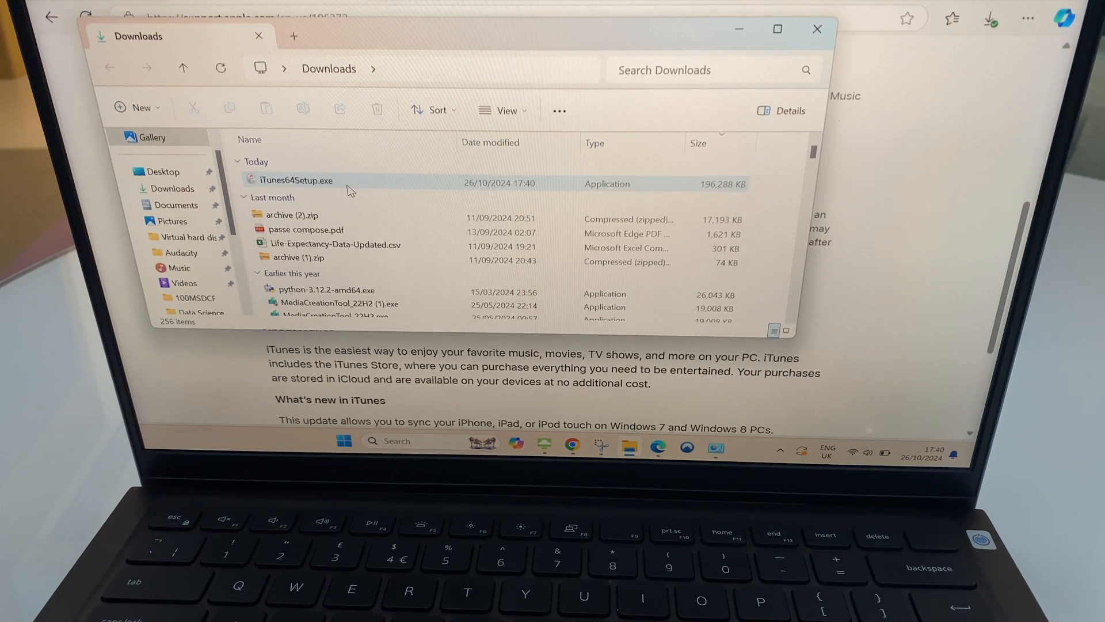
mouse_move(349, 185)
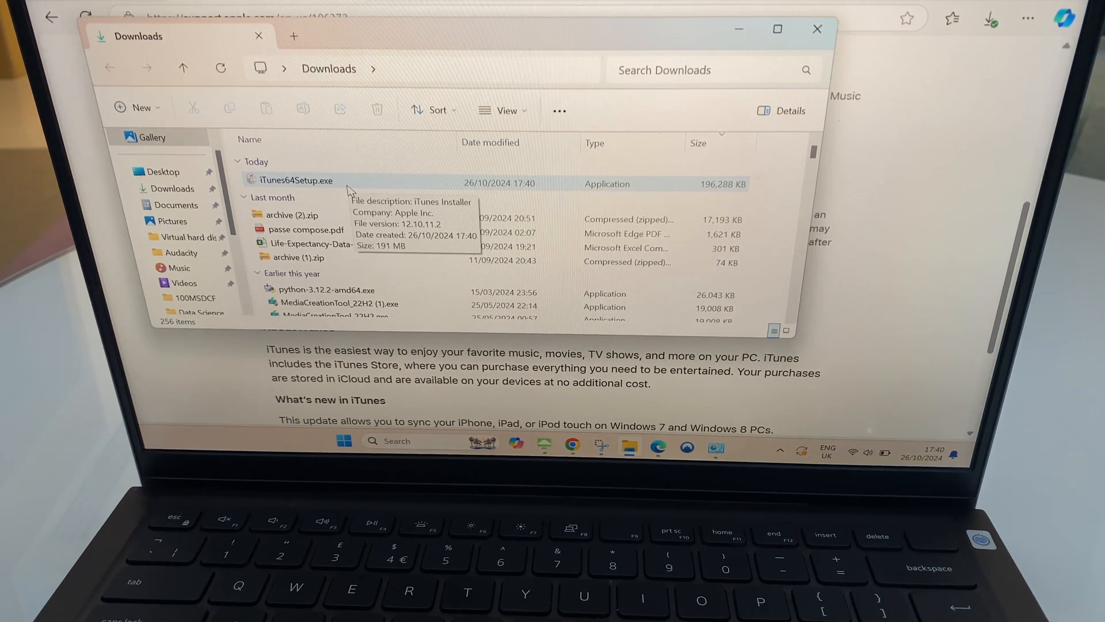
click(295, 184)
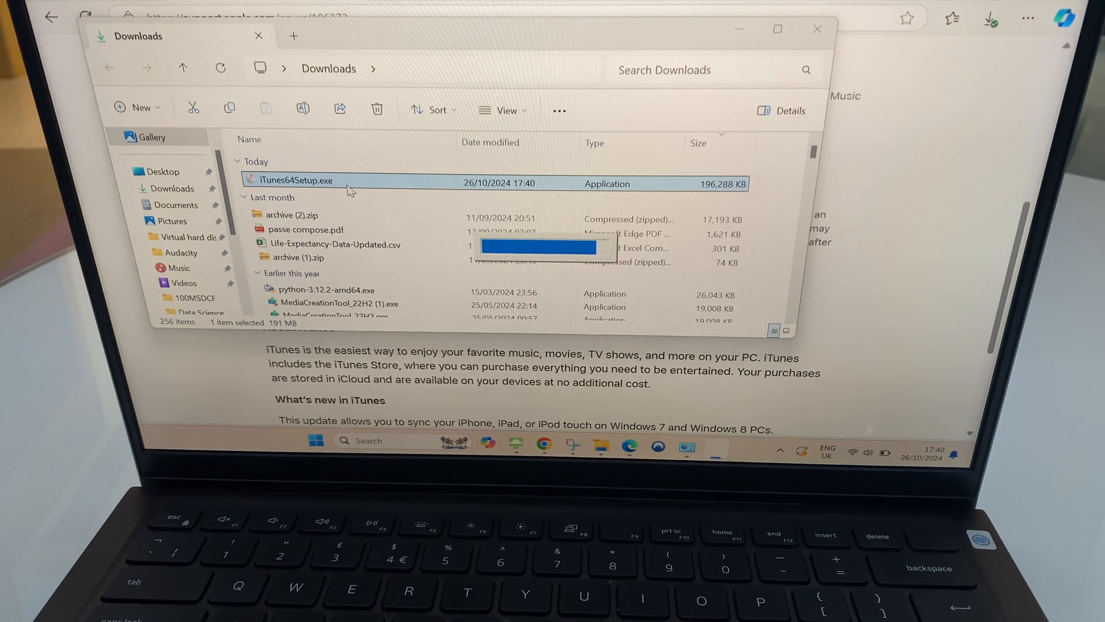
double_click(290, 181)
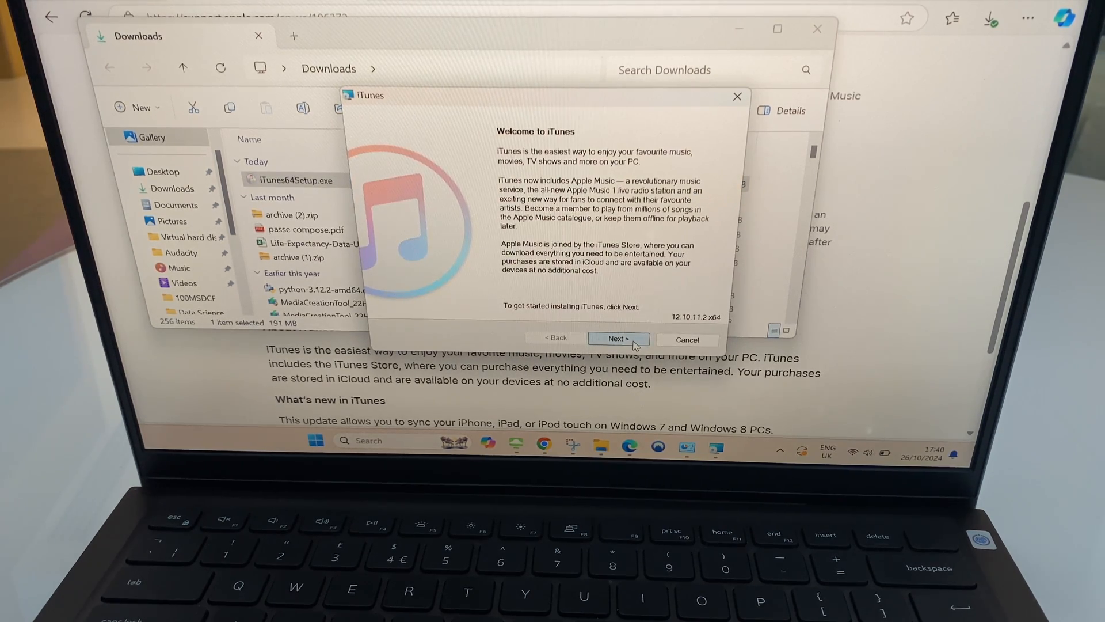
Install without iTunes as default audio player, then exit the 'Installer Interrupted' screen
click(619, 339)
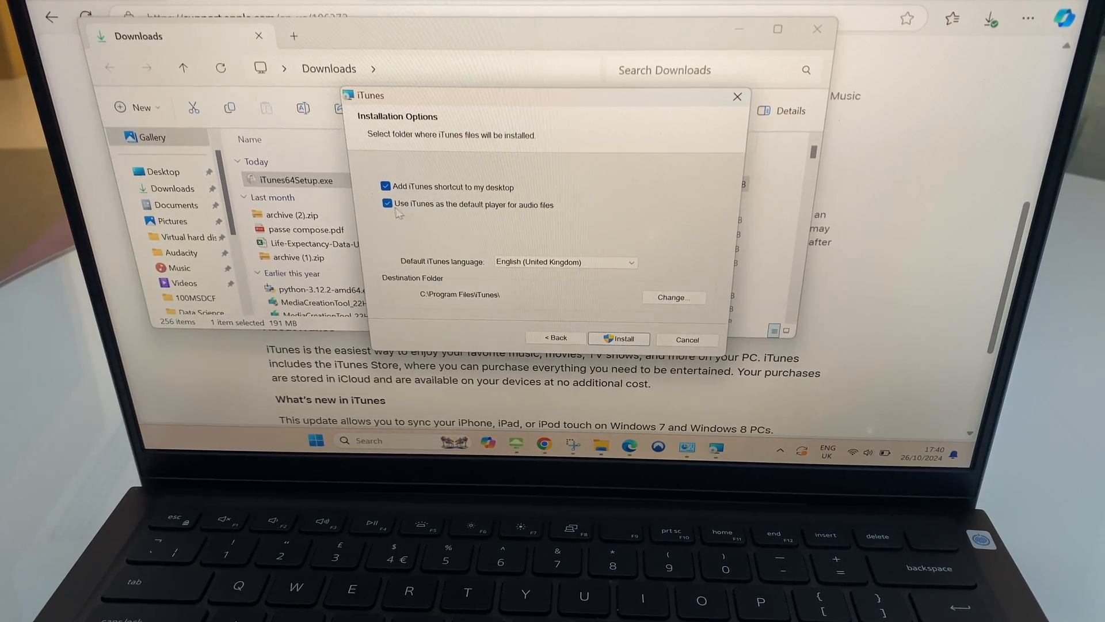
click(387, 204)
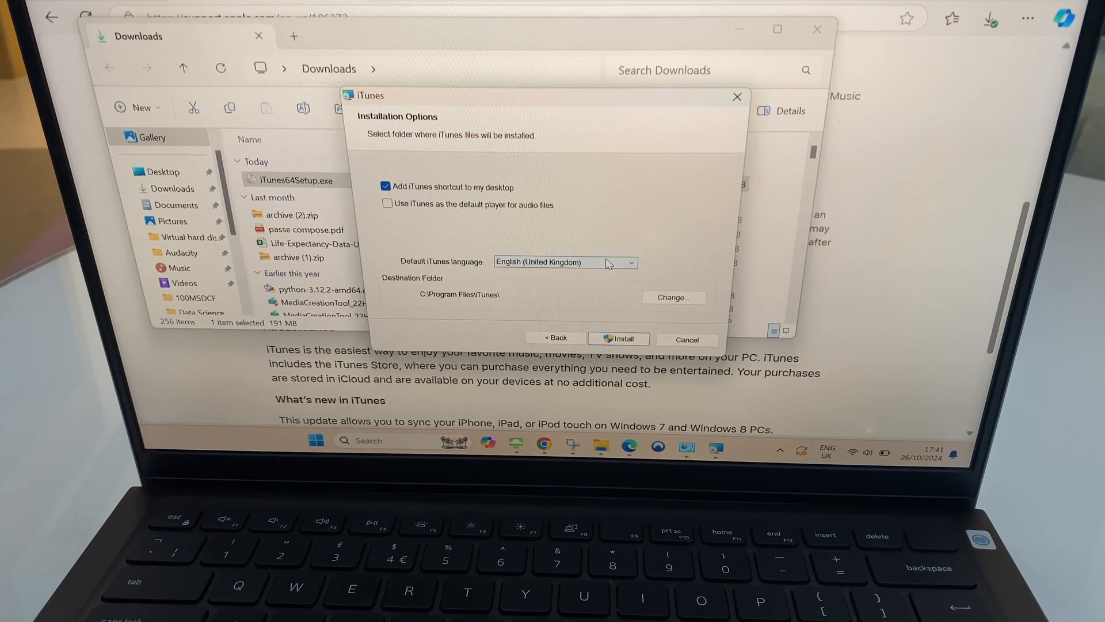
mouse_move(619, 338)
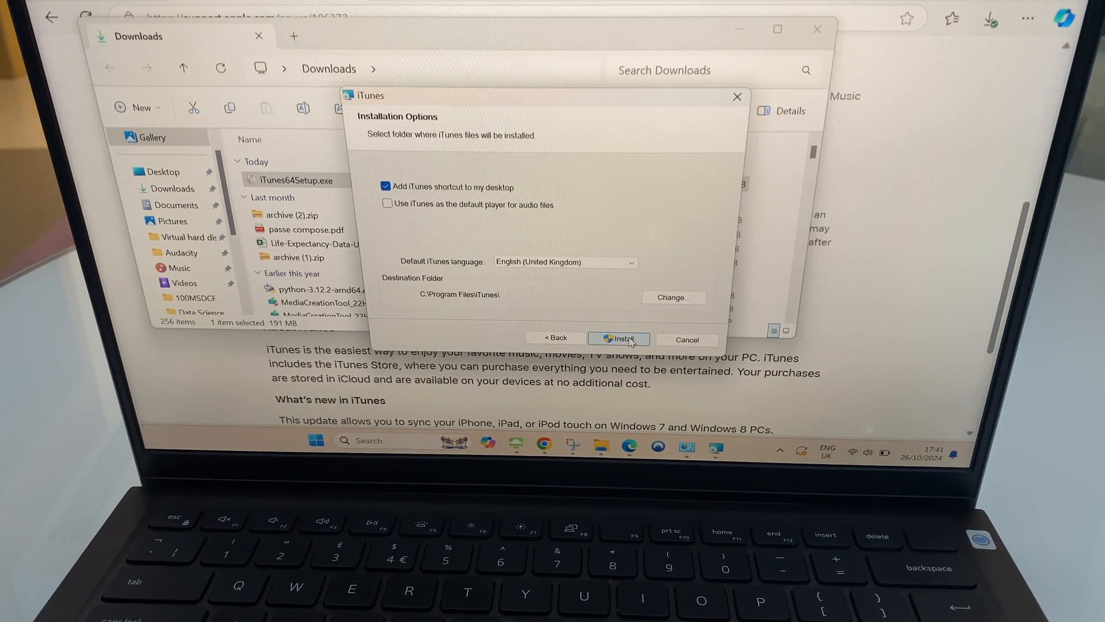
click(619, 339)
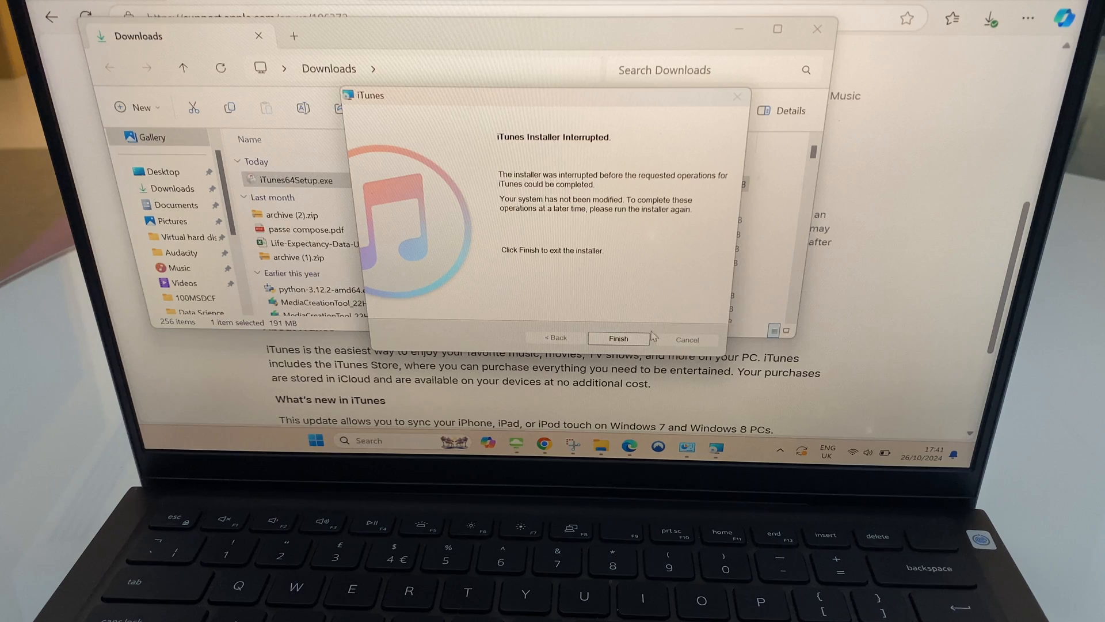
click(618, 338)
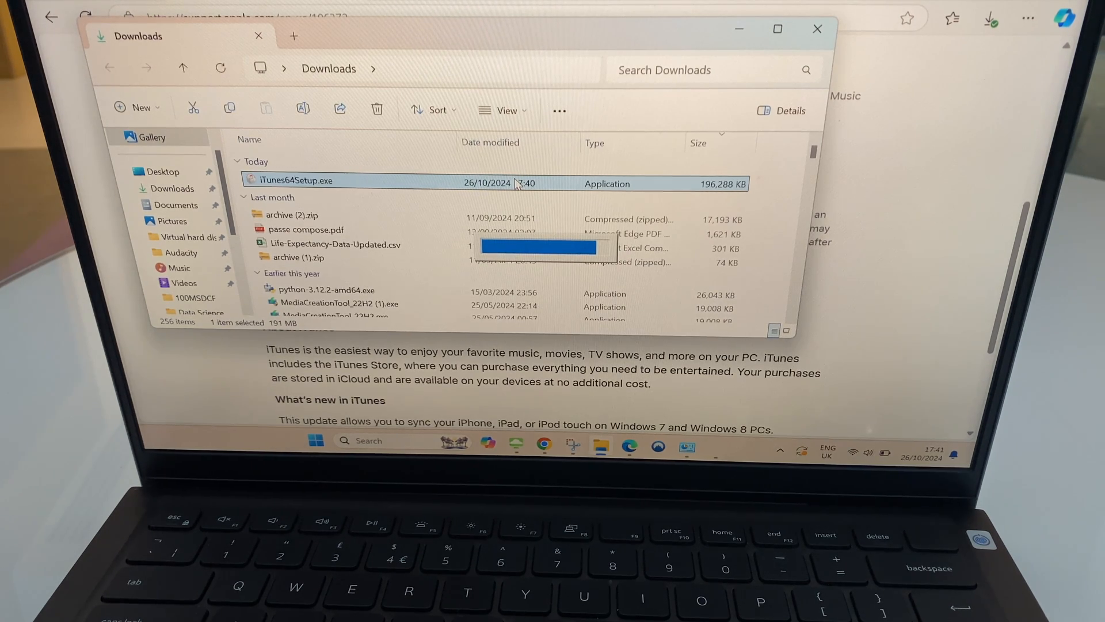
Relaunch iTunes64Setup.exe and start installing again with the default audio player option cleared
double_click(291, 179)
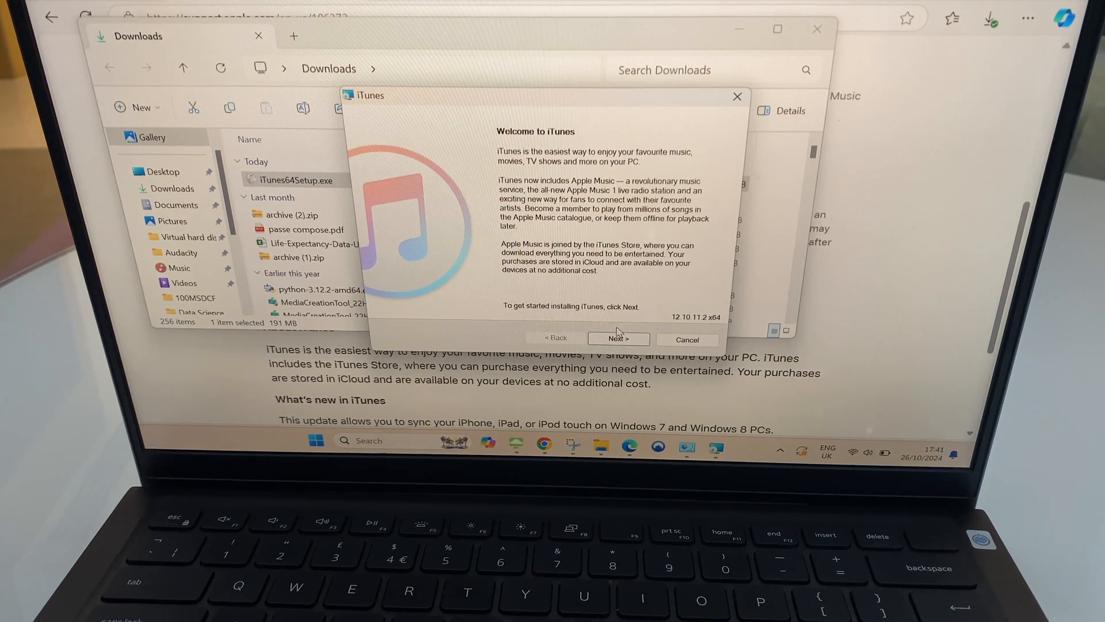
click(617, 338)
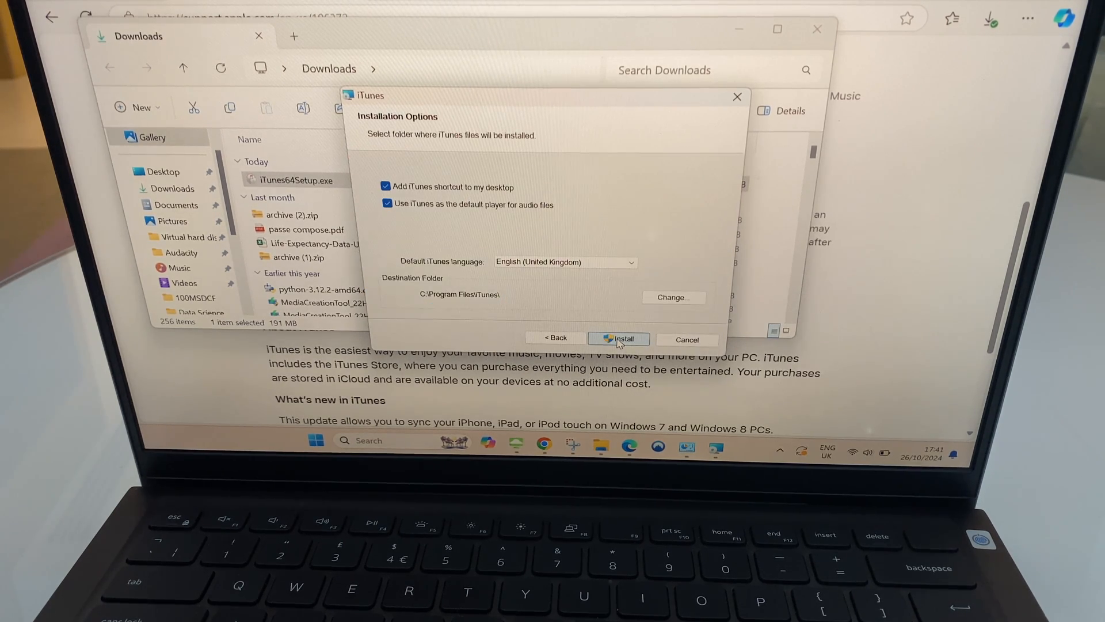
click(387, 205)
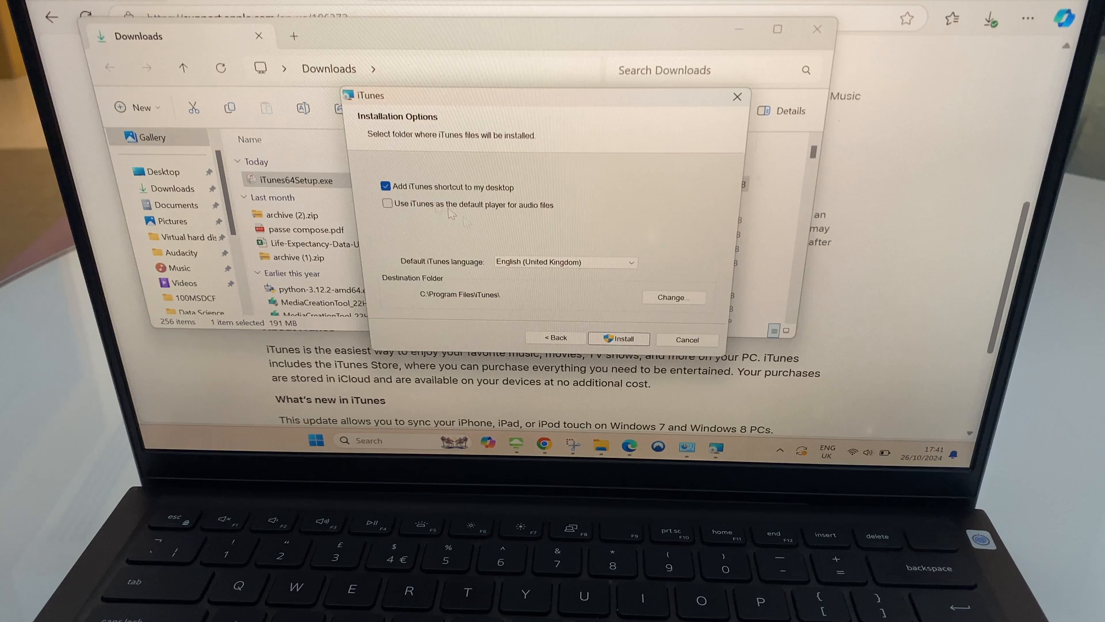
click(618, 338)
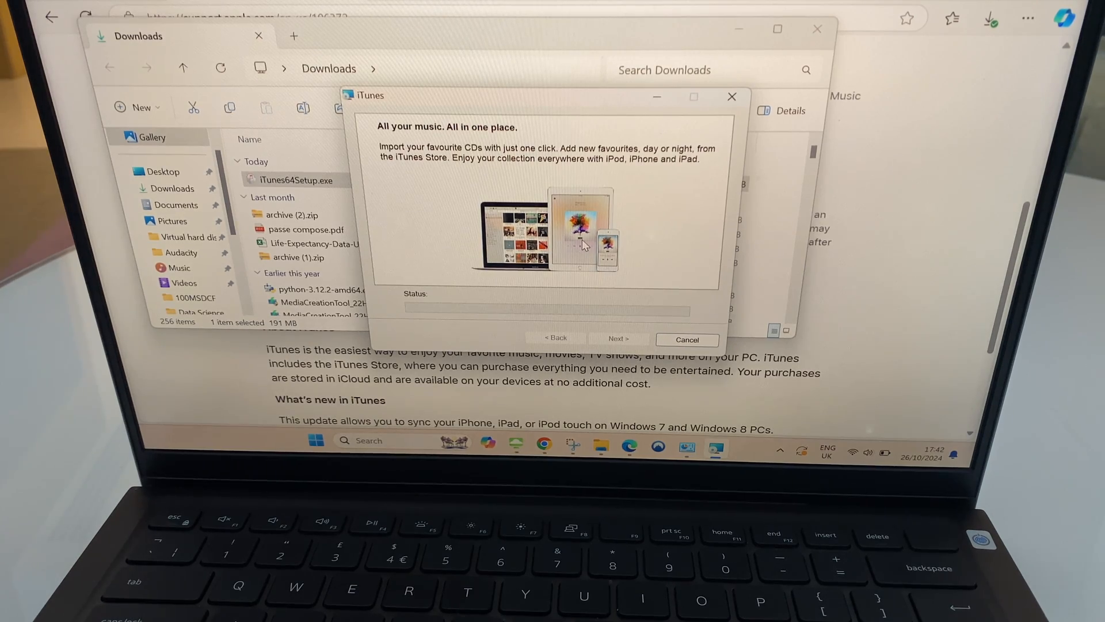
Grant the User Account Control permission so iTunes can finish installing
click(617, 339)
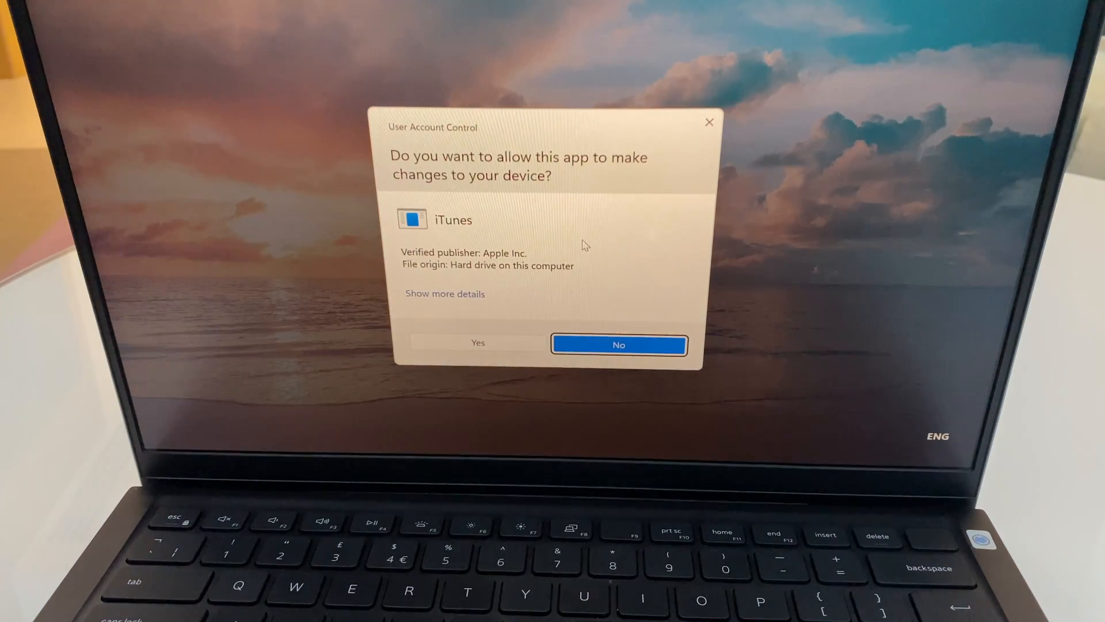
mouse_move(477, 303)
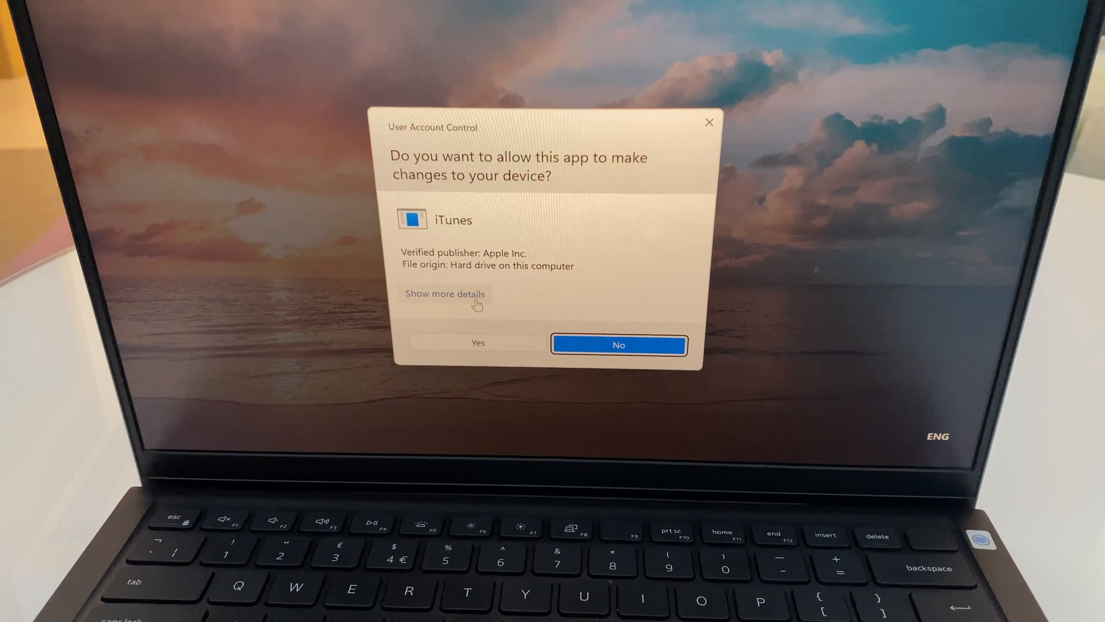
mouse_move(465, 345)
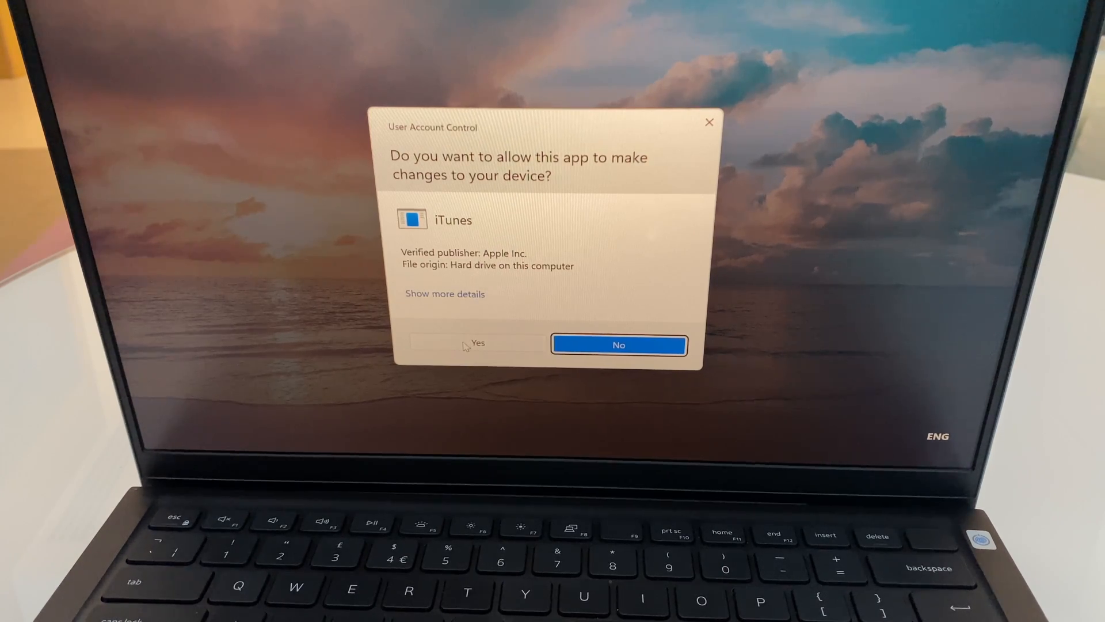
click(478, 344)
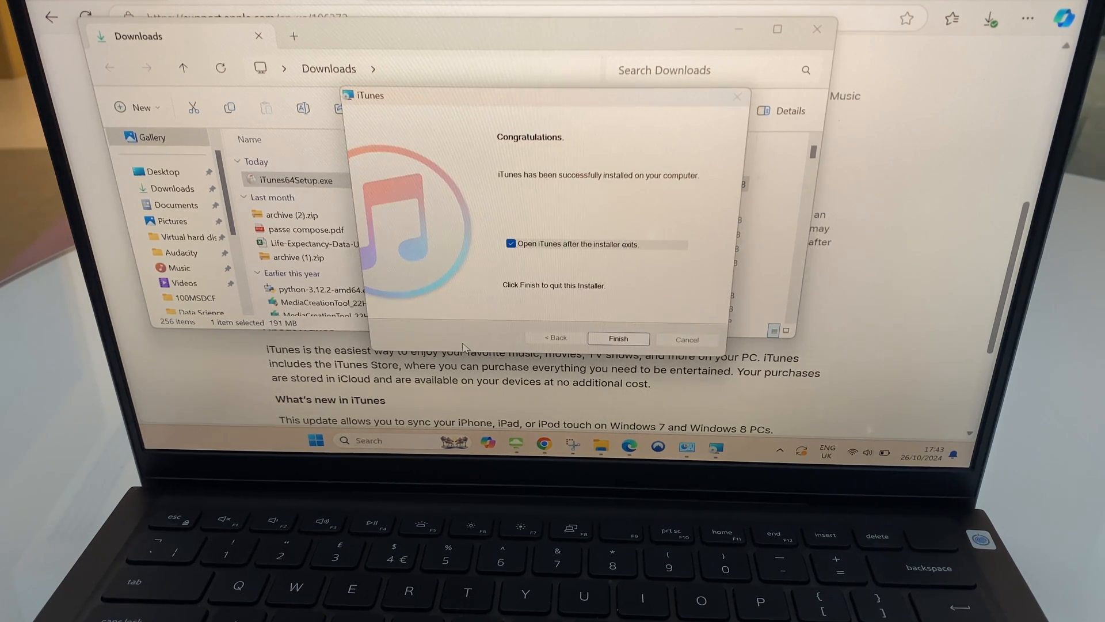
mouse_move(618, 339)
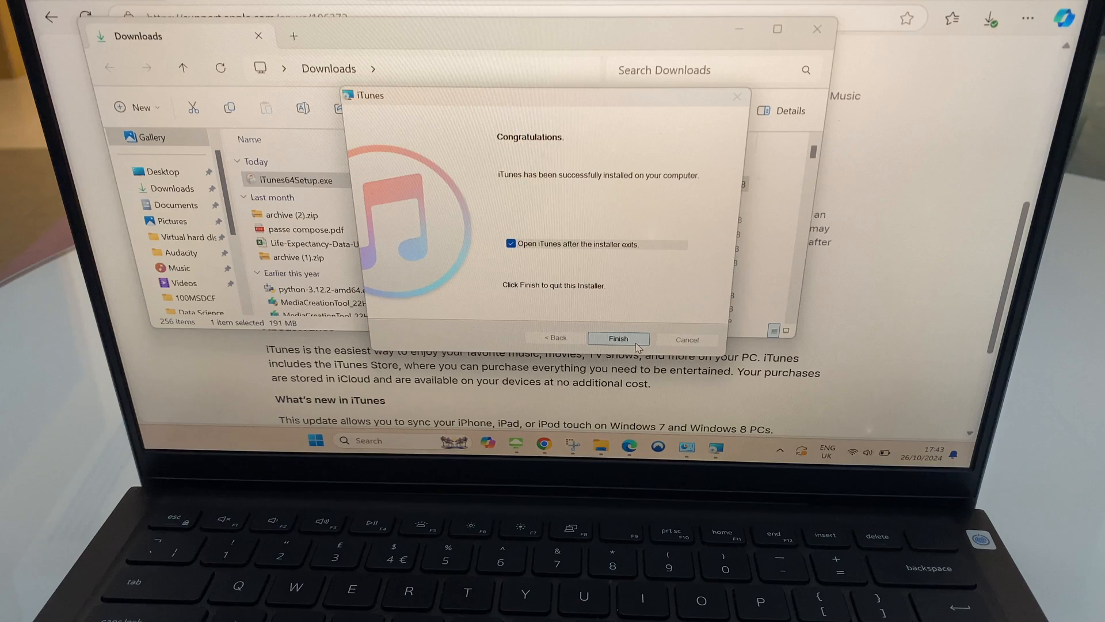
Finish the installer on the Congratulations screen, returning to the Downloads folder
click(617, 338)
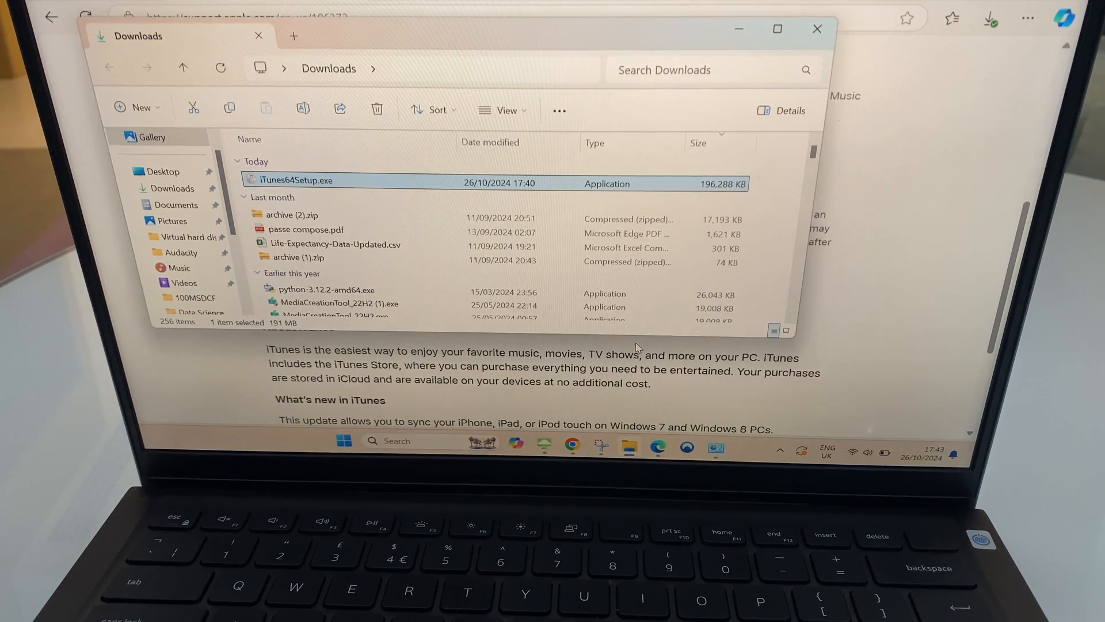